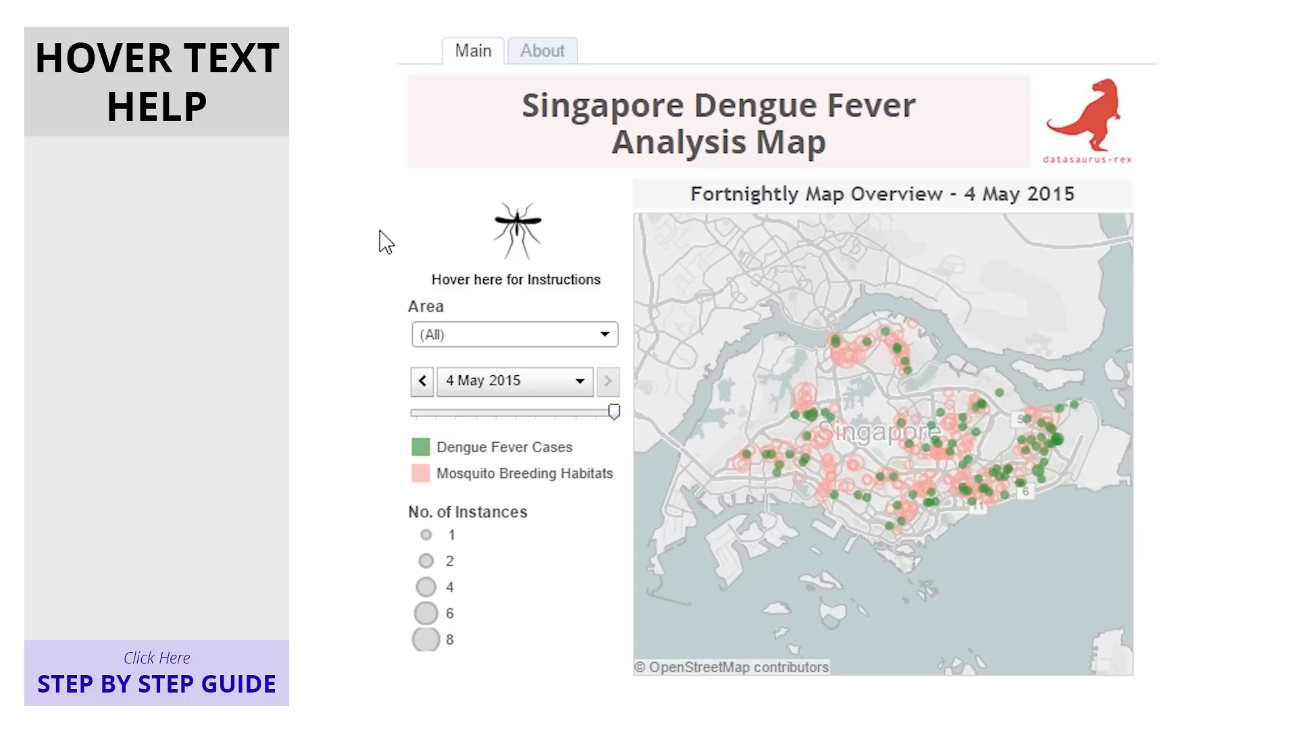
{"action": "mouse_move", "coordinate": [515, 235]}
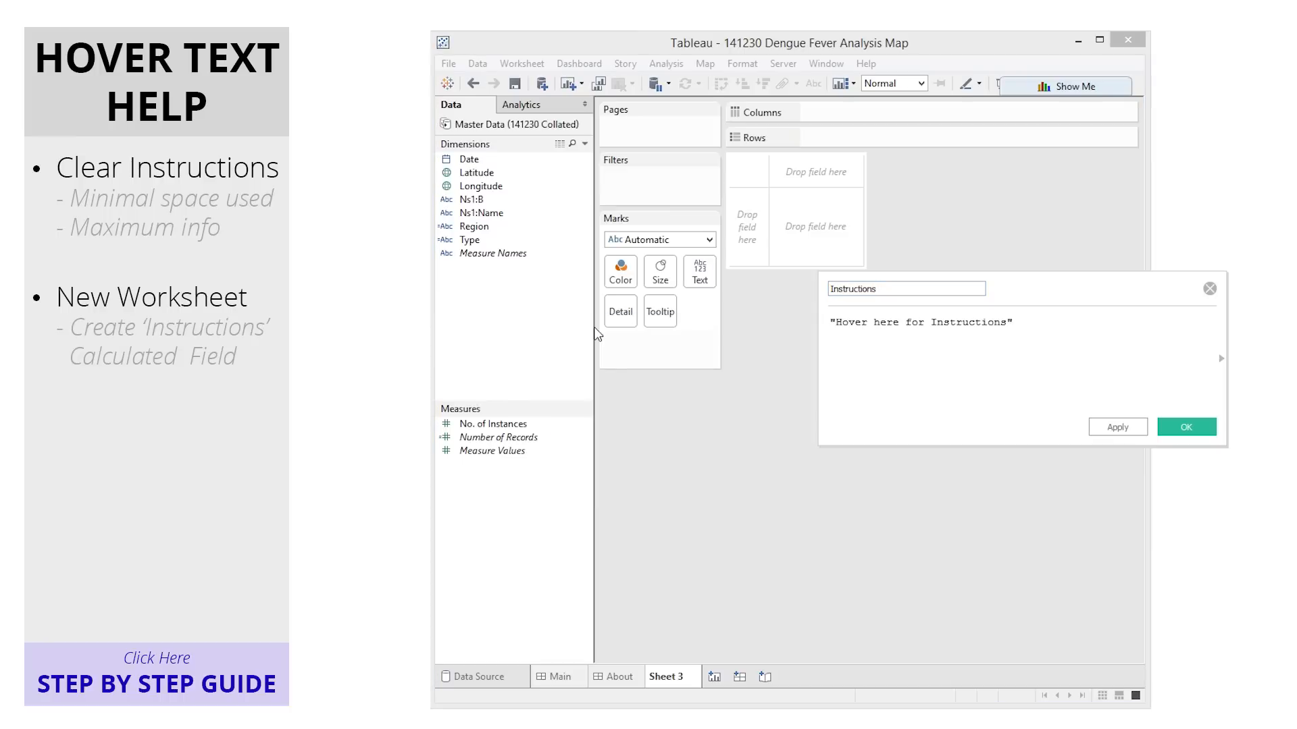
Save the Instructions calculated field and draw its mark as the custom mosquito shape.
{"action": "left_click", "coordinate": [1184, 426]}
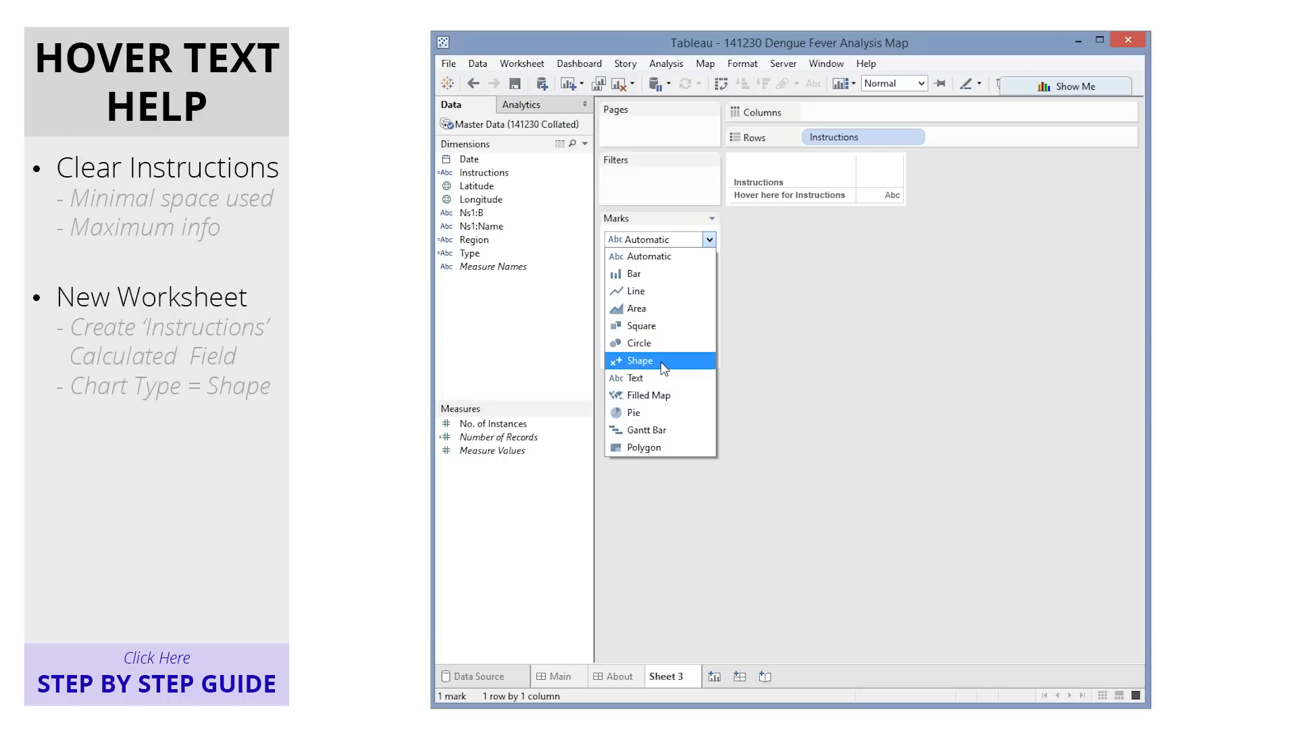
{"action": "left_click", "coordinate": [639, 360]}
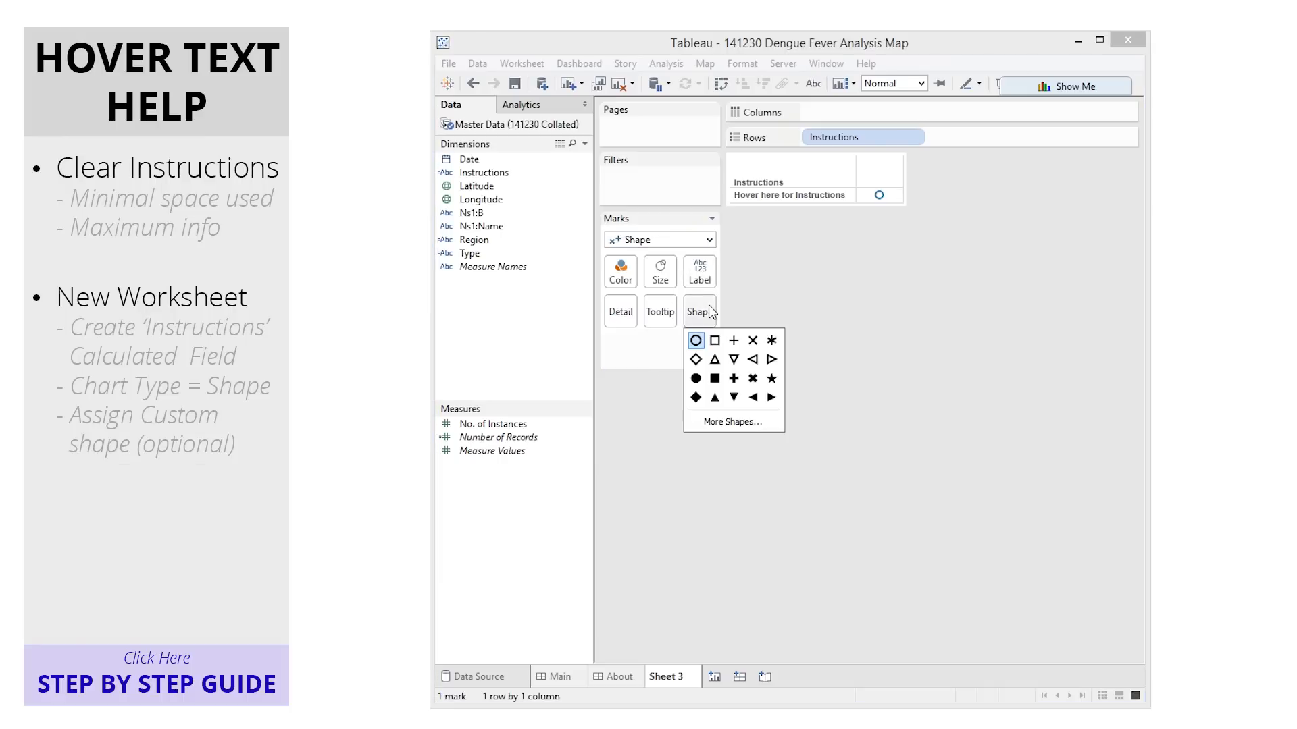
{"action": "left_click", "coordinate": [731, 421]}
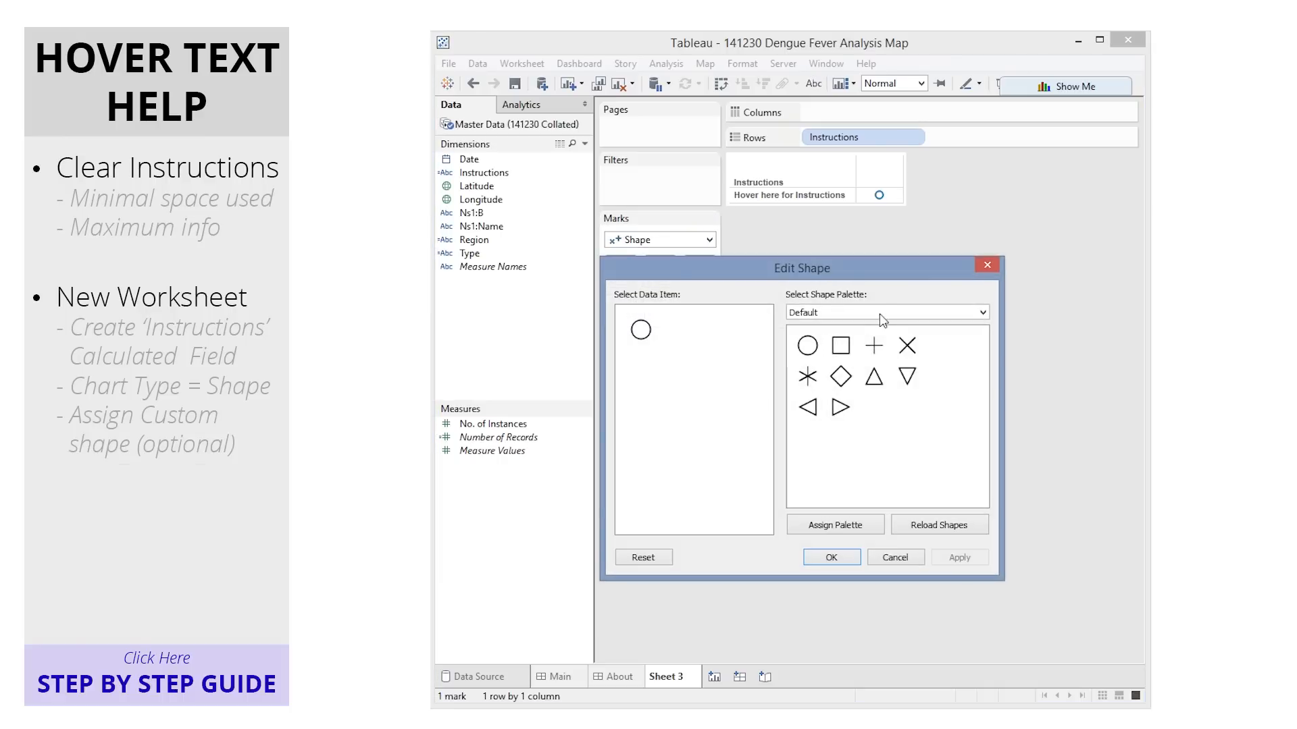
{"action": "left_click", "coordinate": [885, 312]}
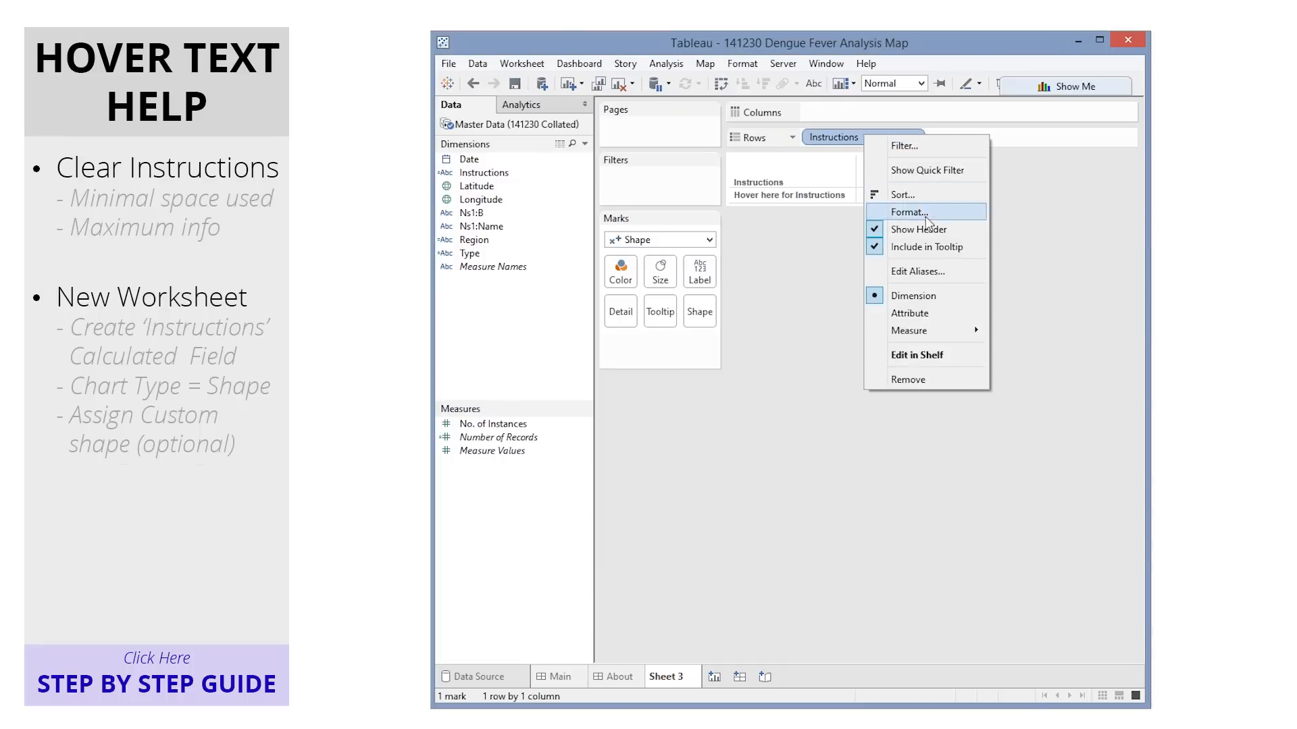
Hide the Instructions header, show the 'Hover here for Instructions' label, and set the tooltip to the usage instructions.
{"action": "left_click", "coordinate": [918, 230]}
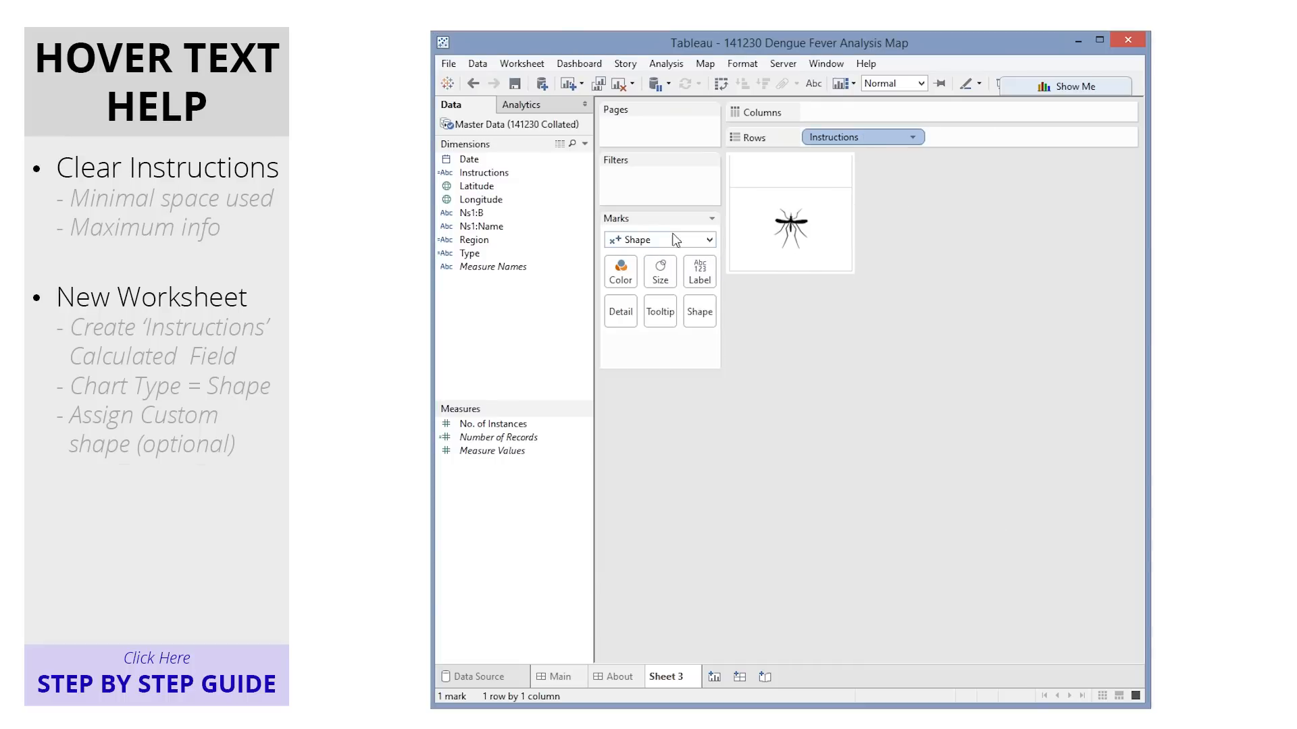
{"action": "left_click", "coordinate": [698, 272]}
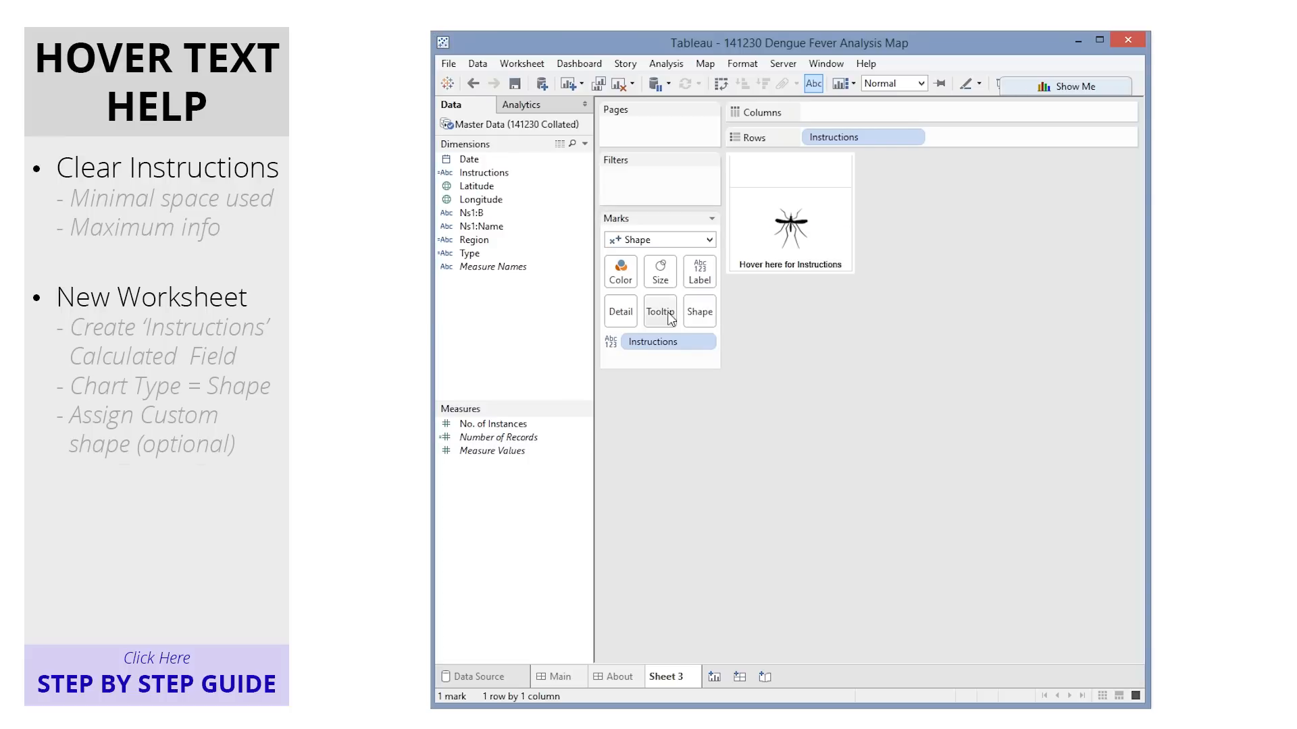
{"action": "left_click", "coordinate": [659, 310]}
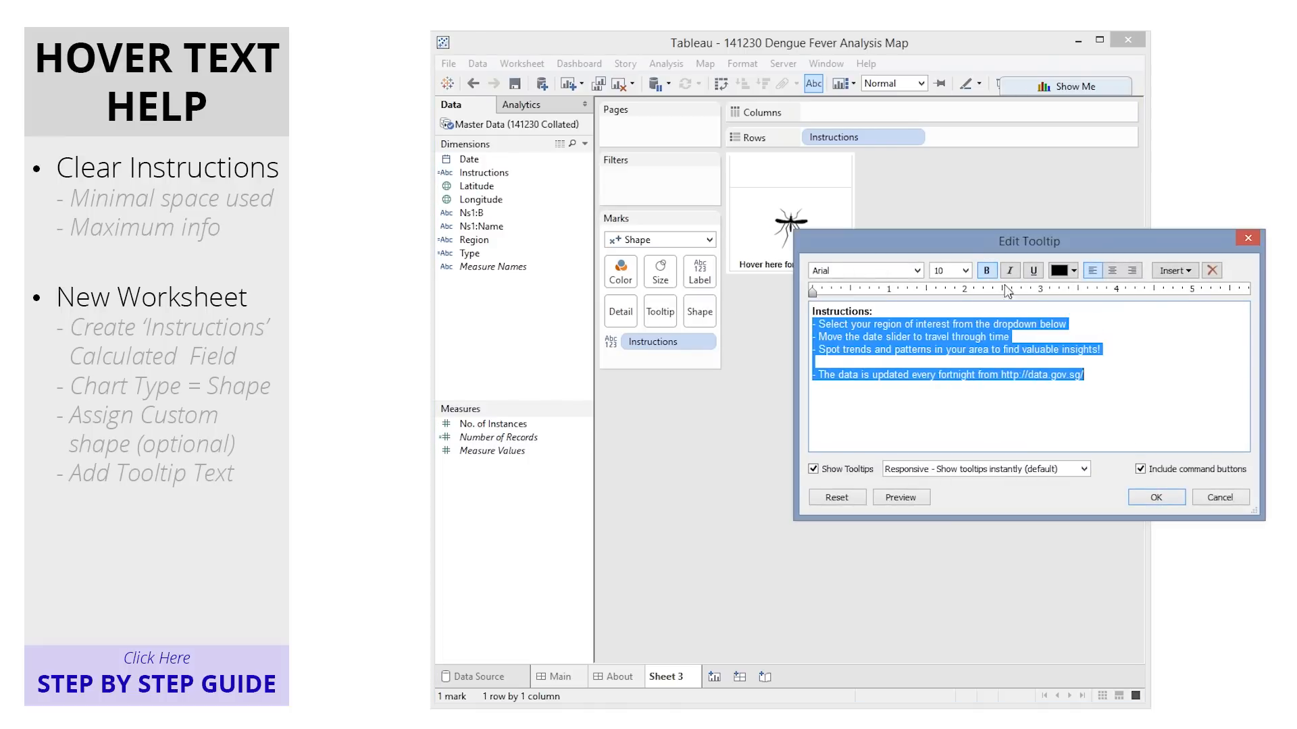
{"action": "left_click", "coordinate": [1155, 497]}
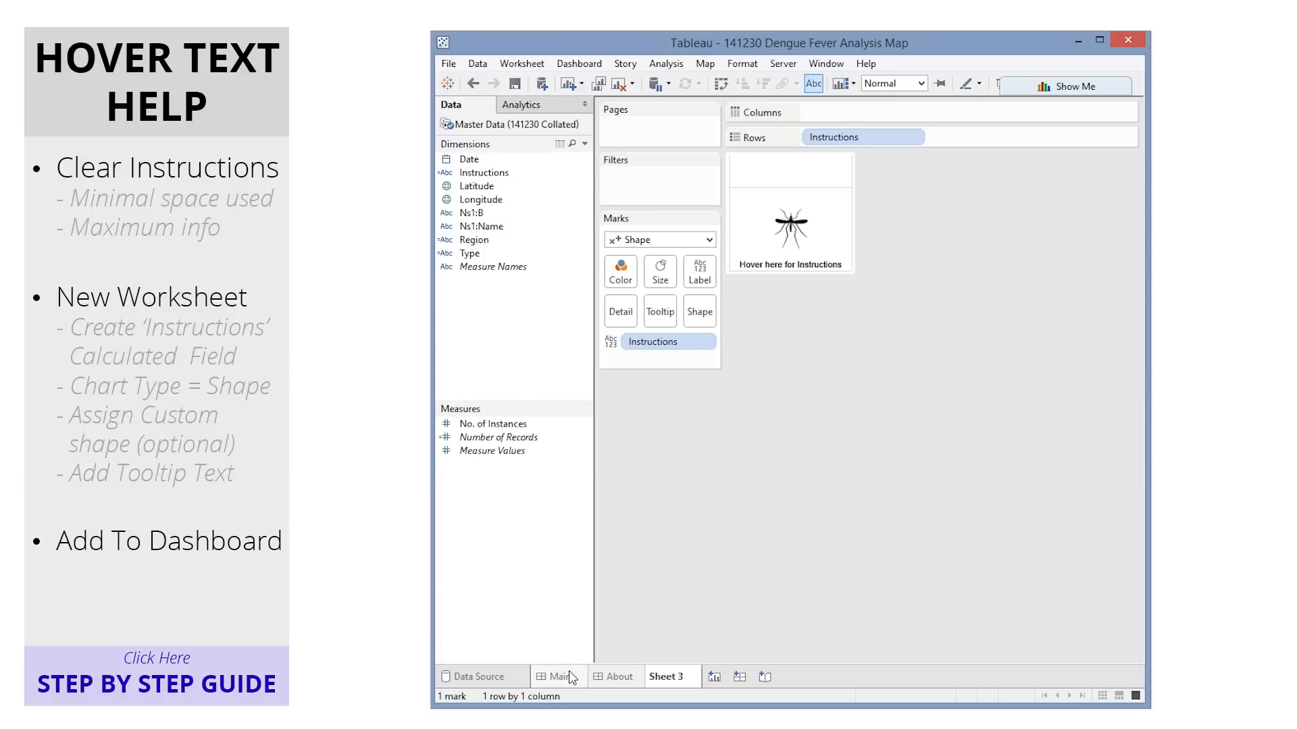
Place Sheet 3 on the Main dashboard above the Area filter with its title hidden.
{"action": "left_click", "coordinate": [558, 677]}
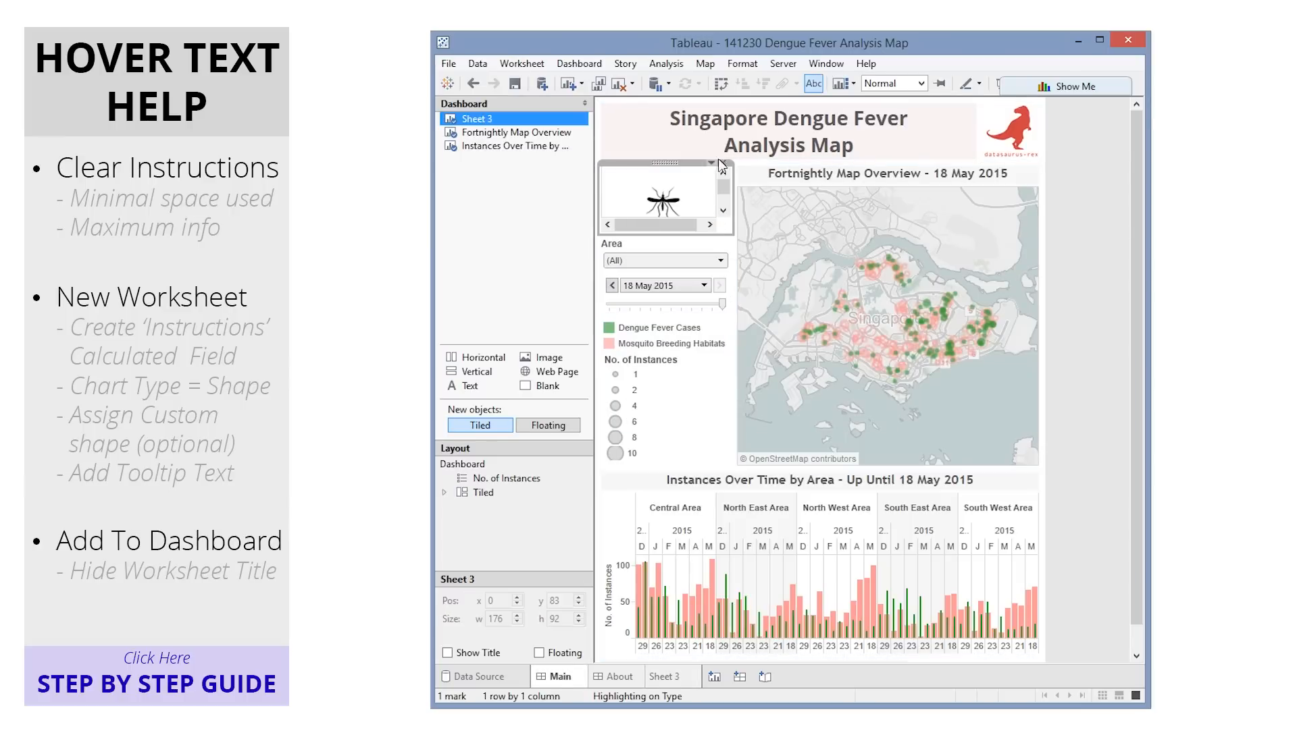
{"action": "mouse_move", "coordinate": [670, 198]}
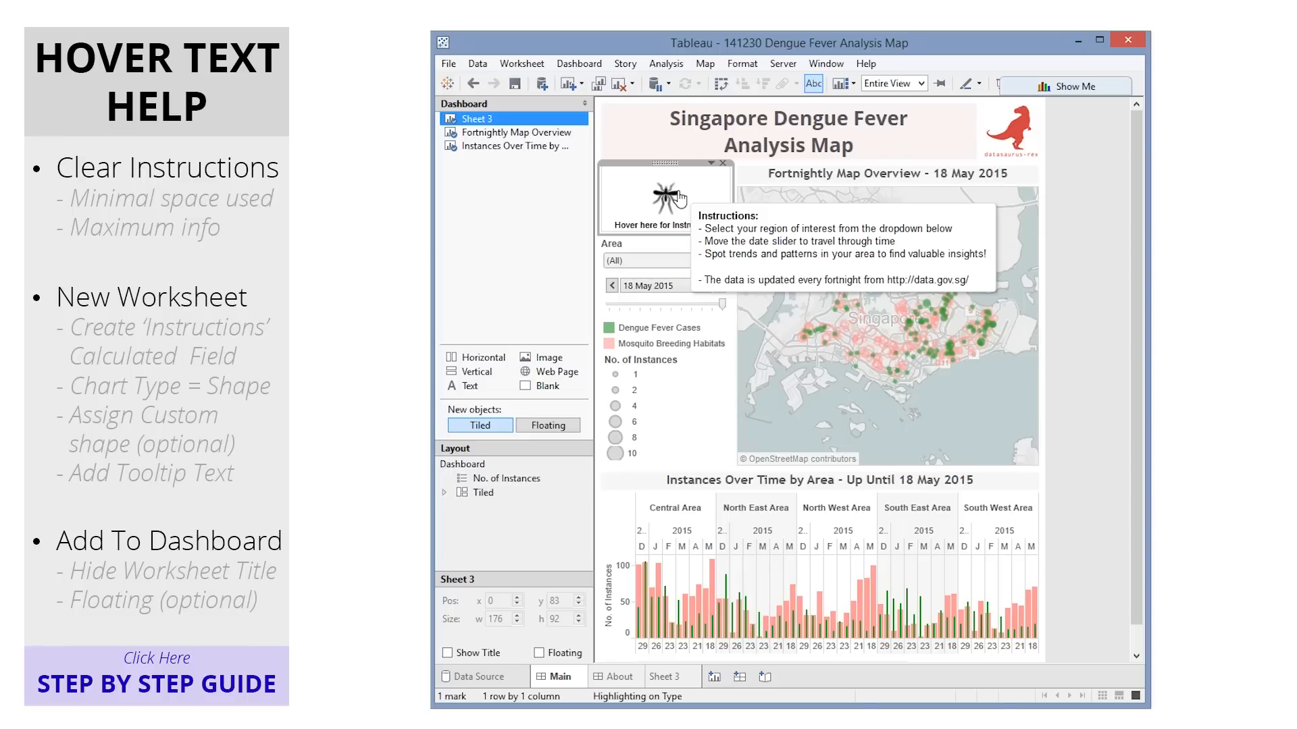
{"action": "left_click", "coordinate": [1127, 39]}
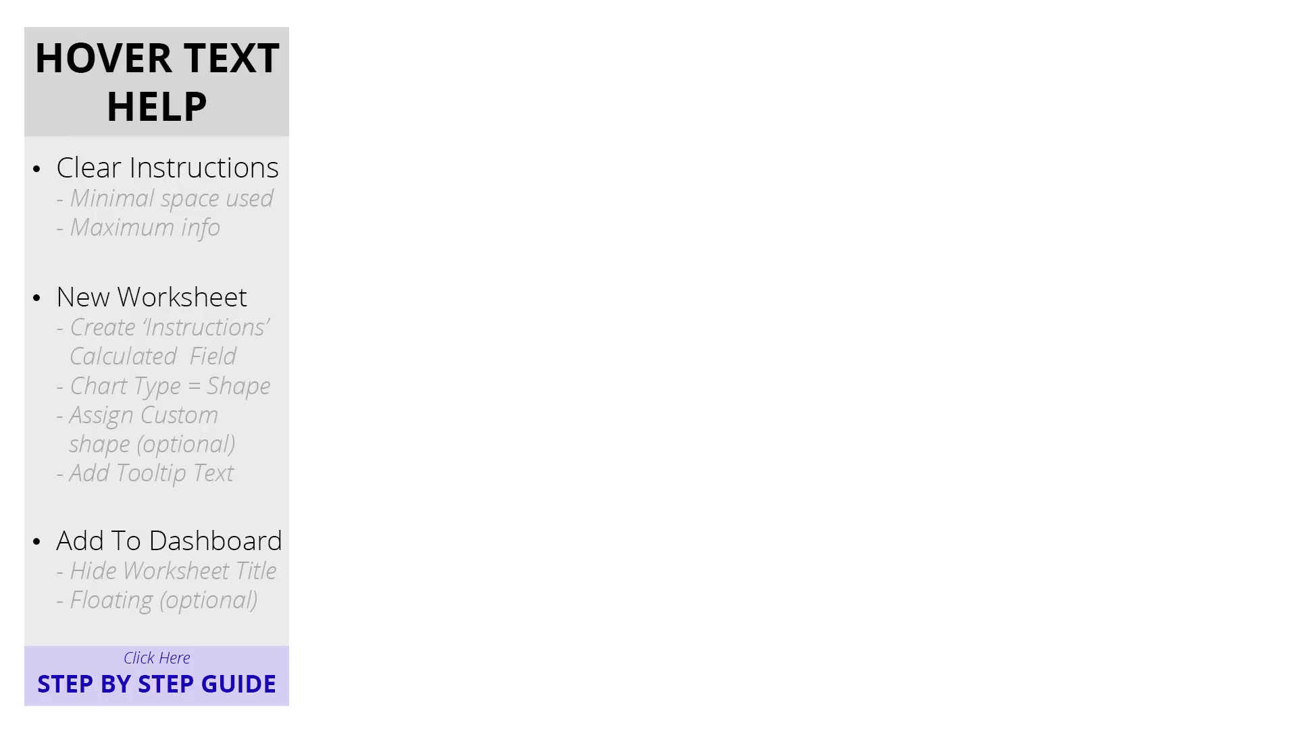